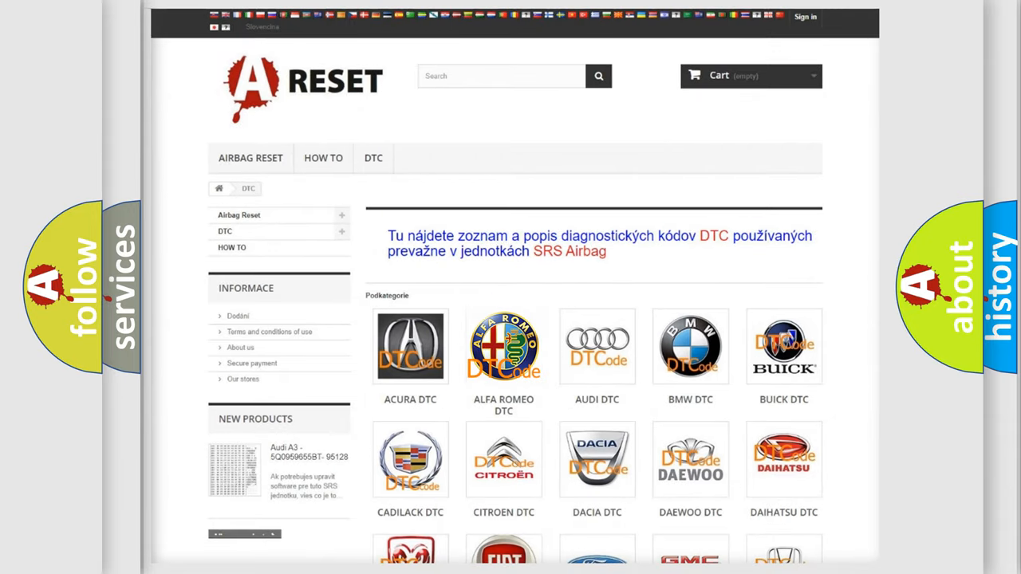
Step: View the Alfa Romeo DTC code list, moving down through the B0 and B1 diagnostic codes
left_click(504, 346)
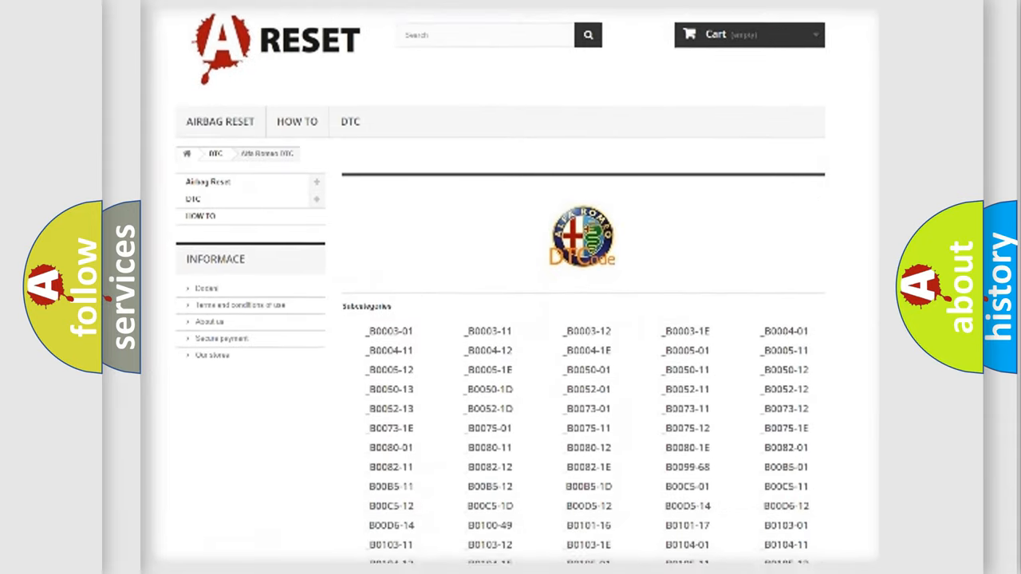
scroll("down", 3)
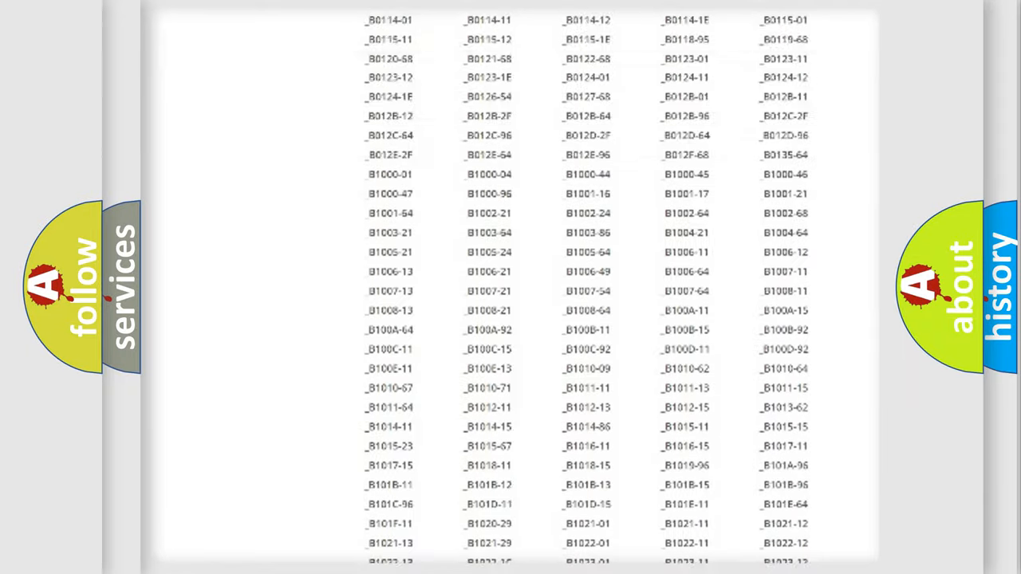